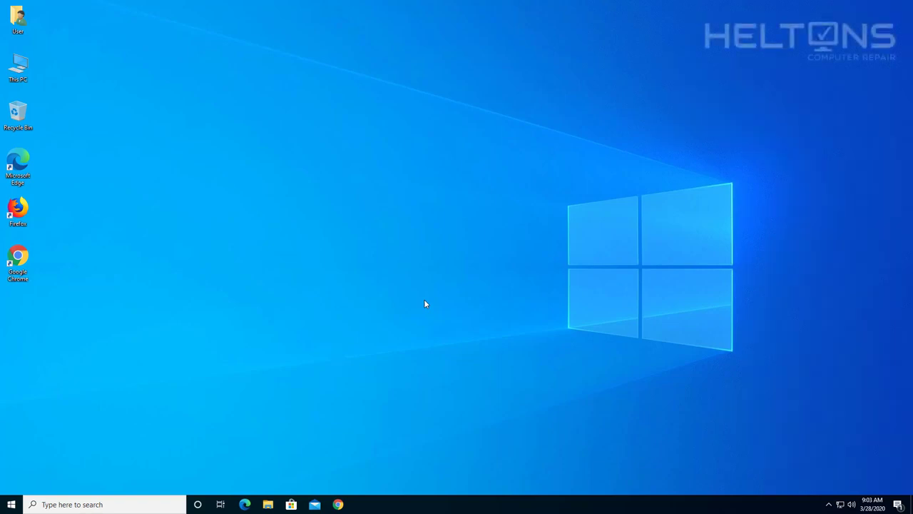
mouse_move(433, 290)
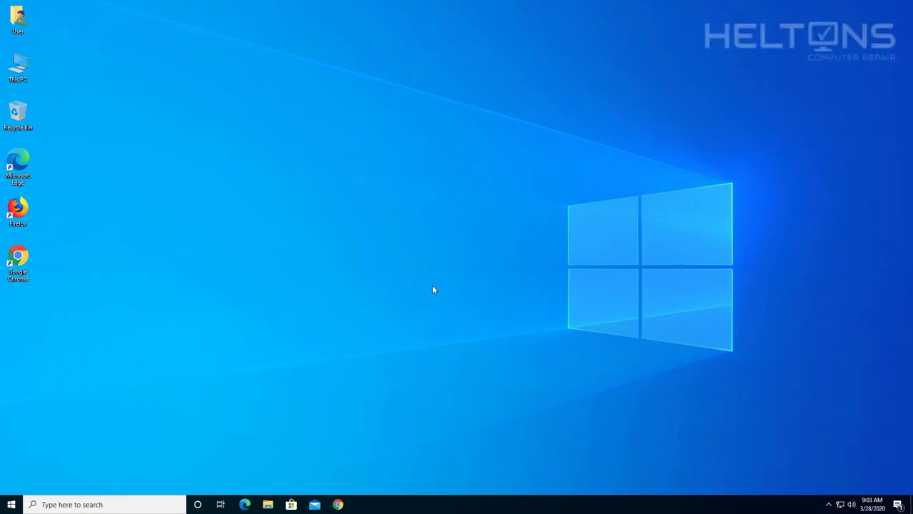
mouse_move(428, 282)
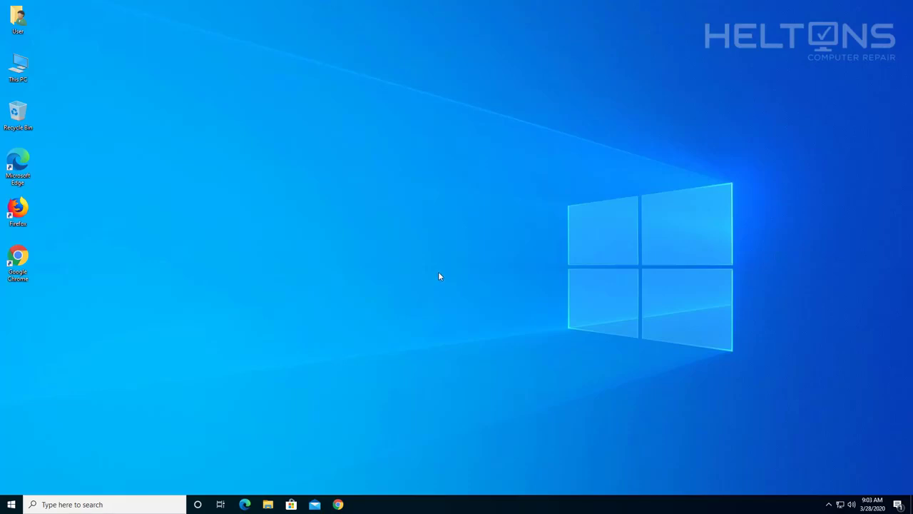
mouse_move(458, 268)
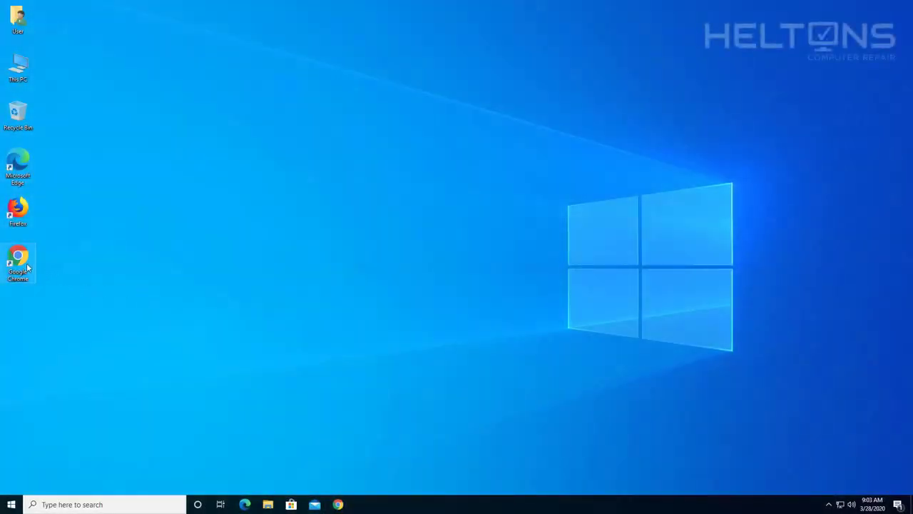
Launch Google Chrome and load the 7-zip.org download page.
double_click(18, 262)
type("7-z")
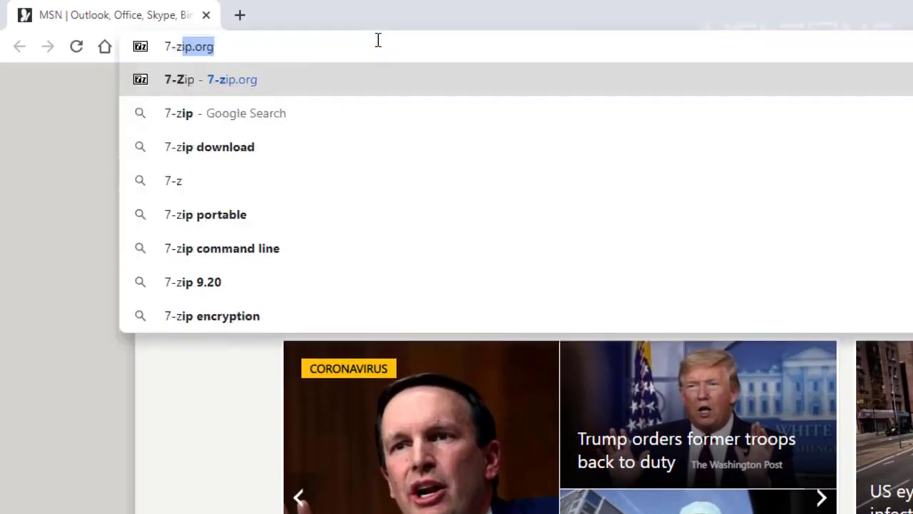
left_click(232, 80)
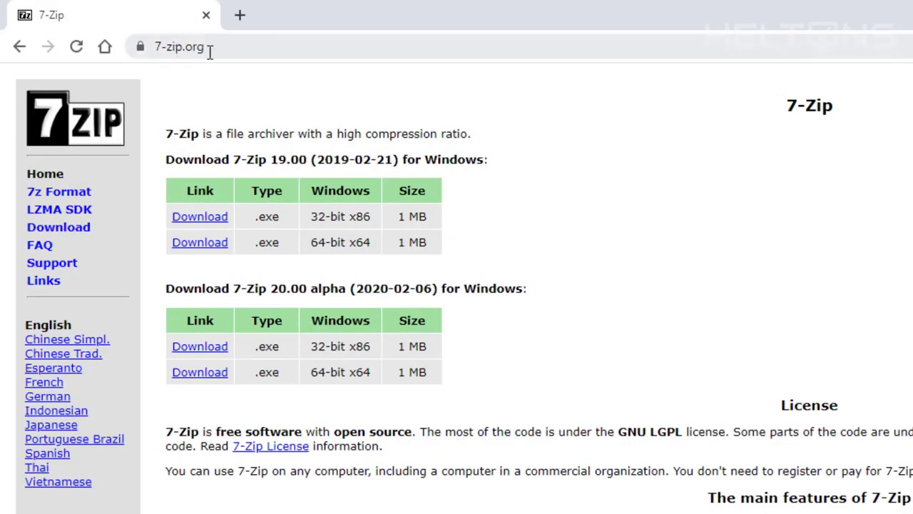
mouse_move(385, 169)
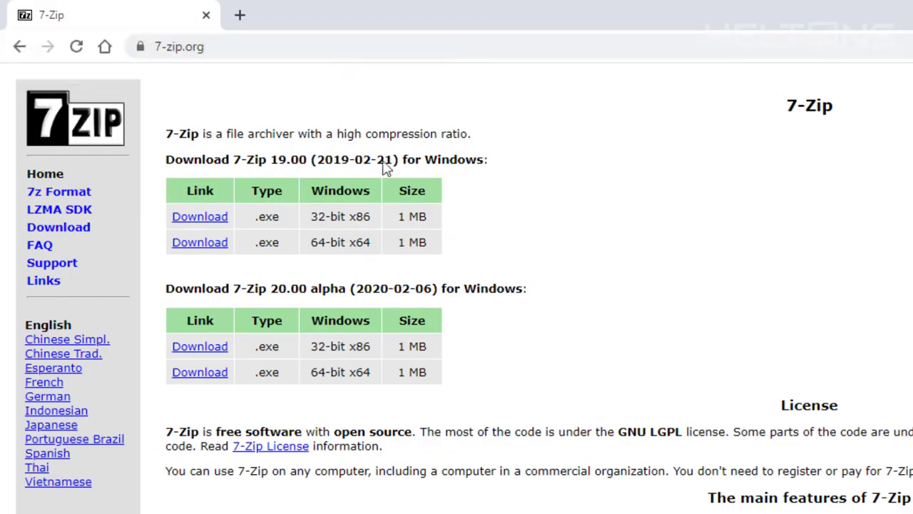
mouse_move(616, 246)
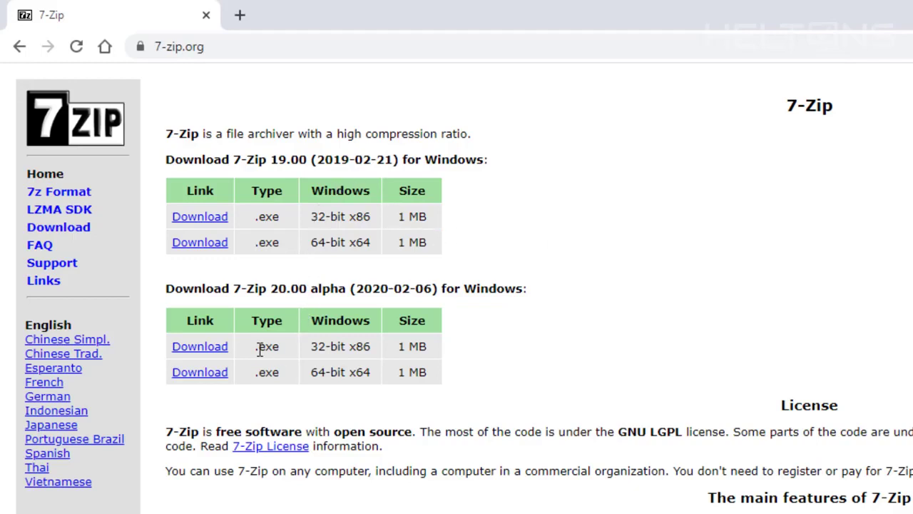
mouse_move(187, 187)
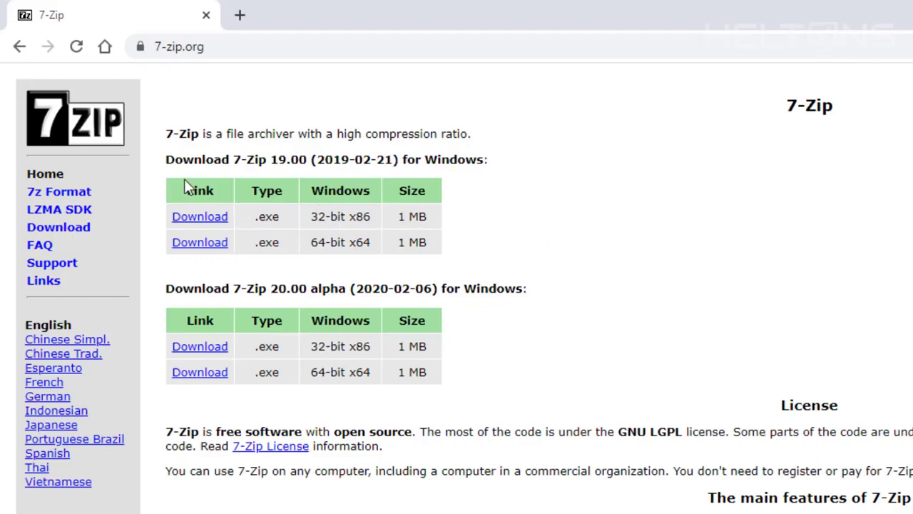
mouse_move(288, 193)
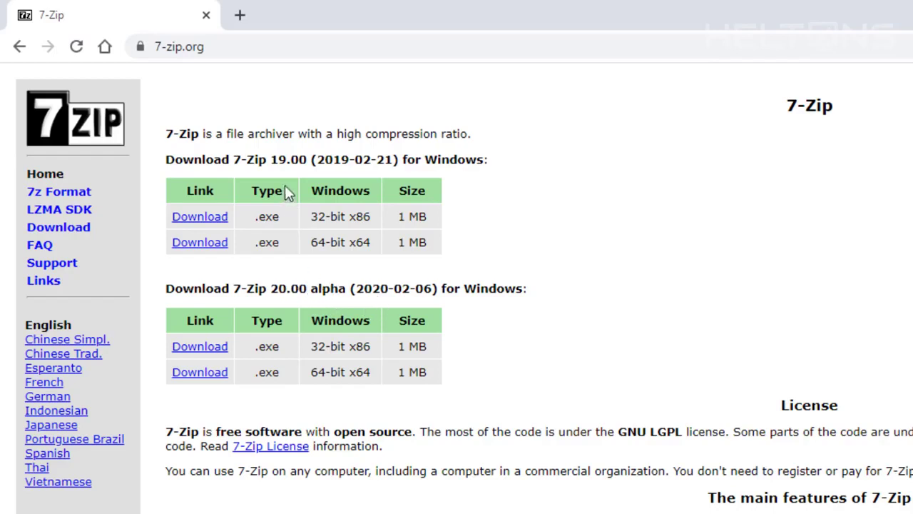
mouse_move(265, 178)
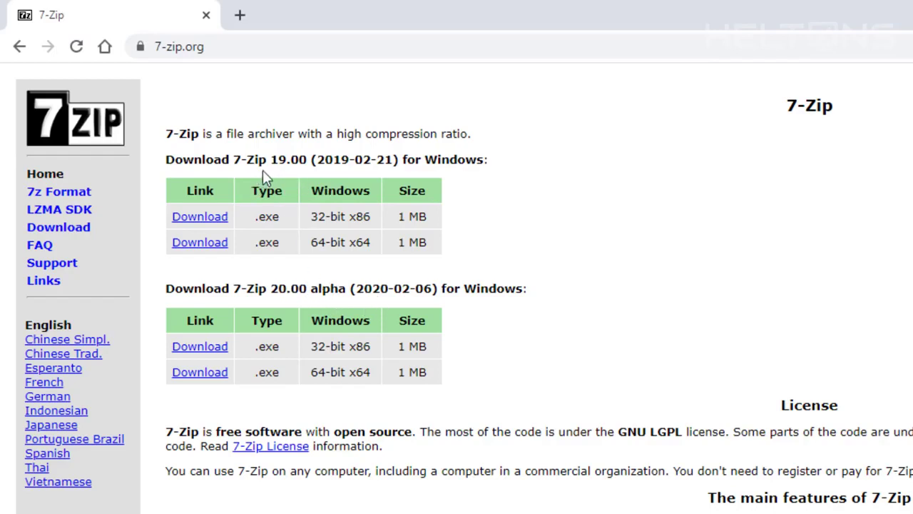
mouse_move(200, 346)
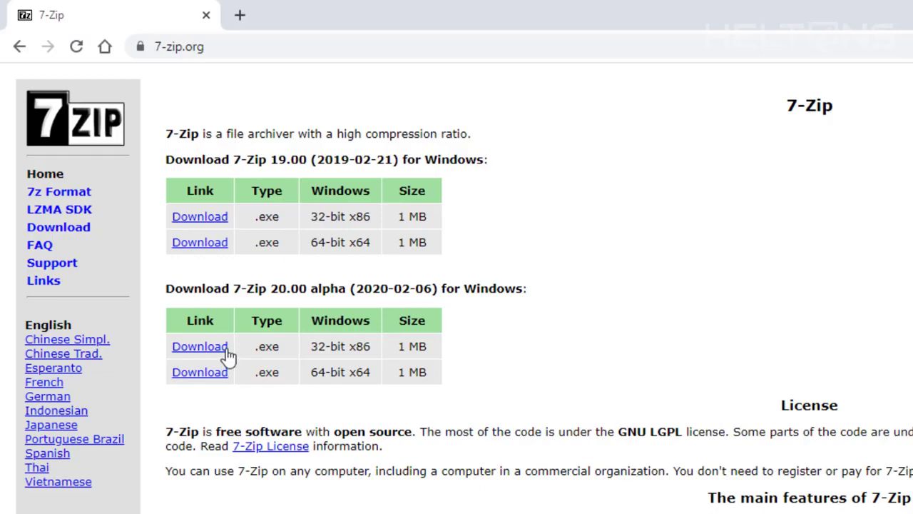
mouse_move(207, 378)
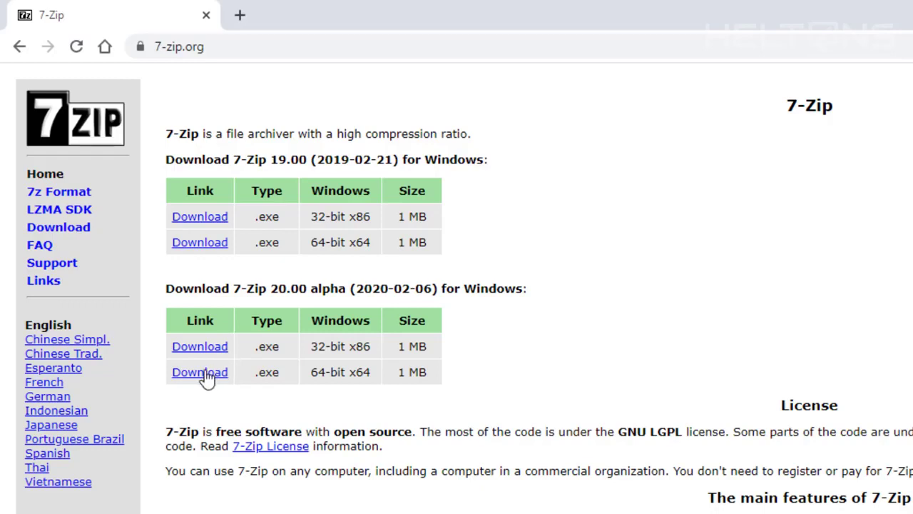
mouse_move(227, 378)
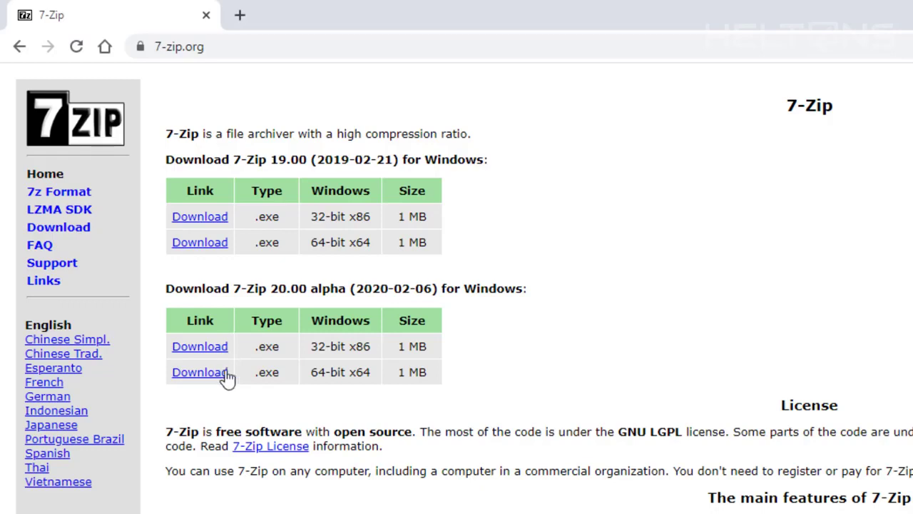
mouse_move(317, 378)
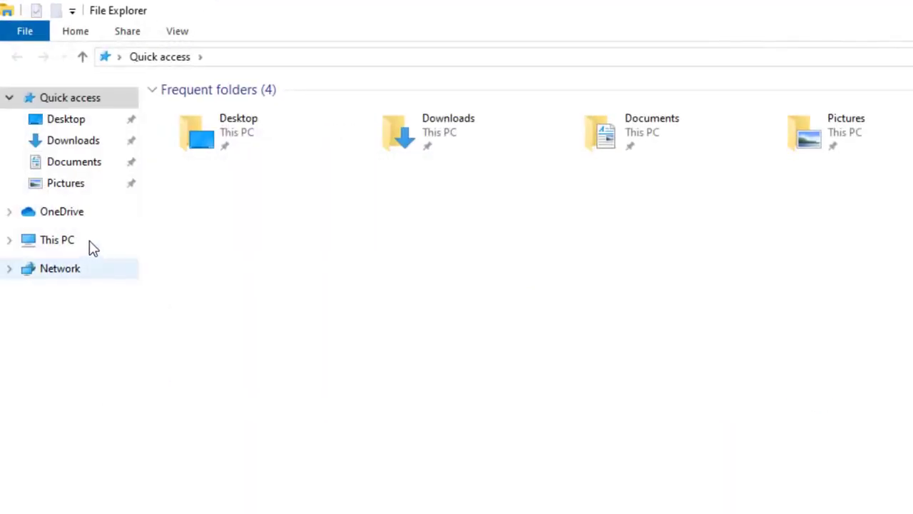
Open This PC's Properties to confirm the system type is 64-bit Windows.
right_click(57, 240)
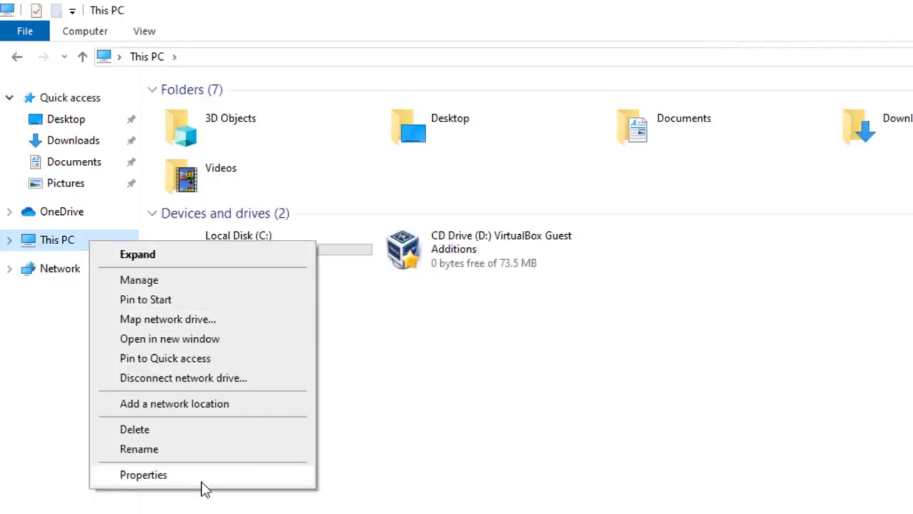
left_click(143, 474)
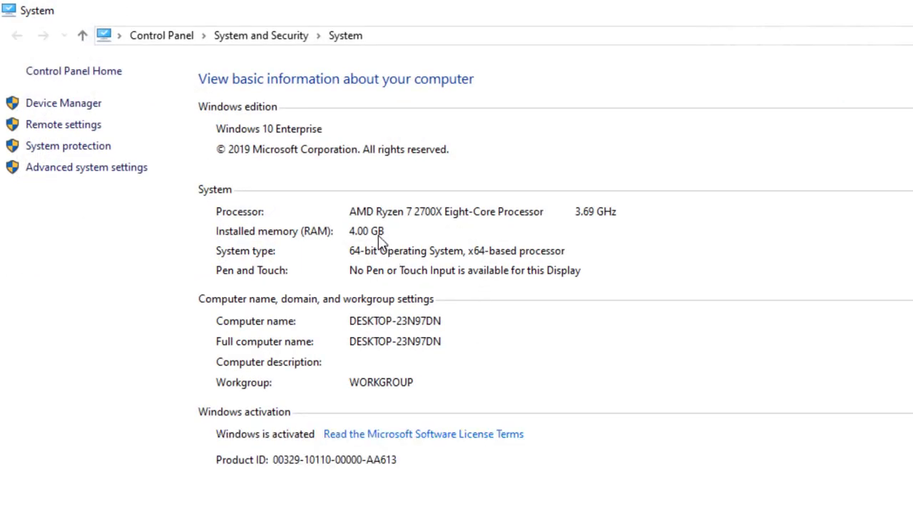
mouse_move(366, 262)
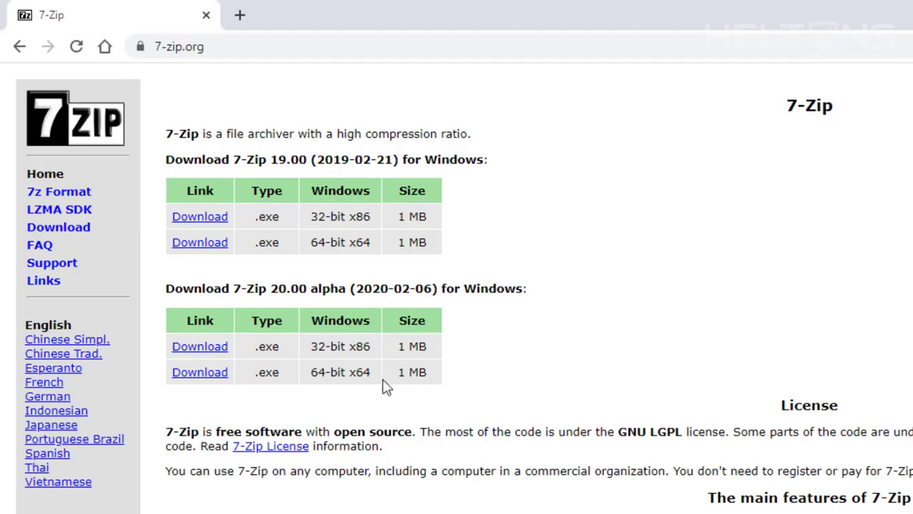
mouse_move(200, 371)
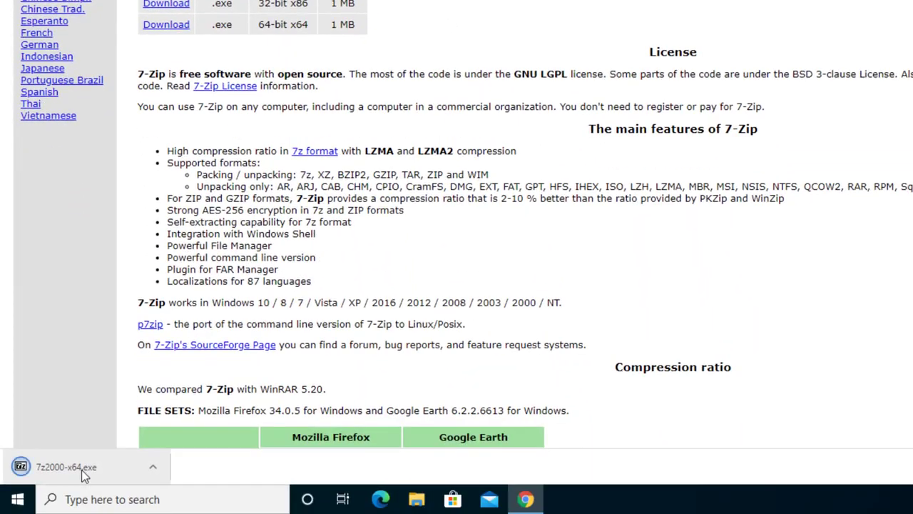
Run the downloaded 7z2000-x64.exe installer from Chrome's download bar.
left_click(65, 467)
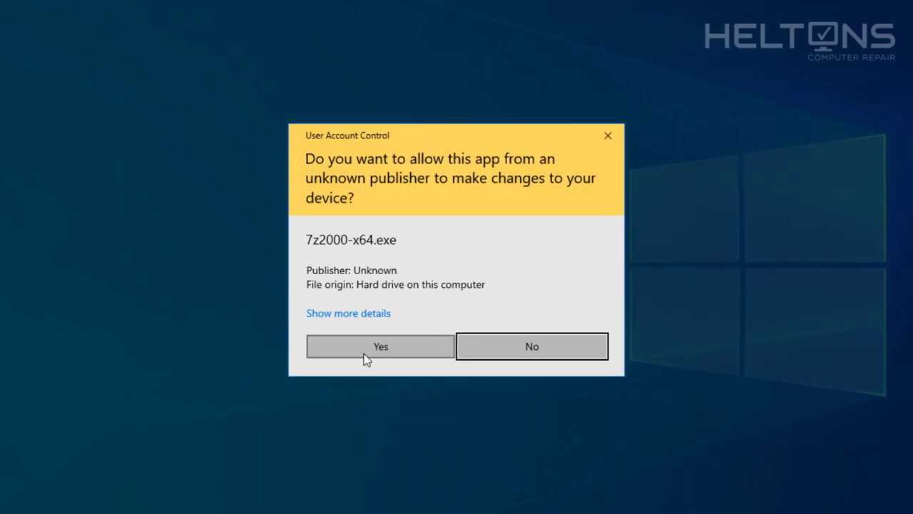
Approve UAC, install 7-Zip 20.00 alpha x64 to C:\Program Files\7-Zip, and close setup.
left_click(380, 346)
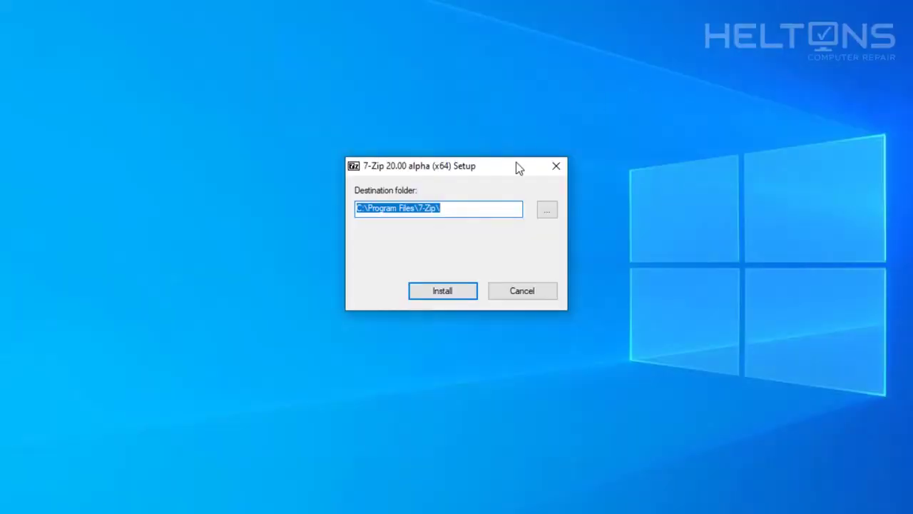
mouse_move(443, 291)
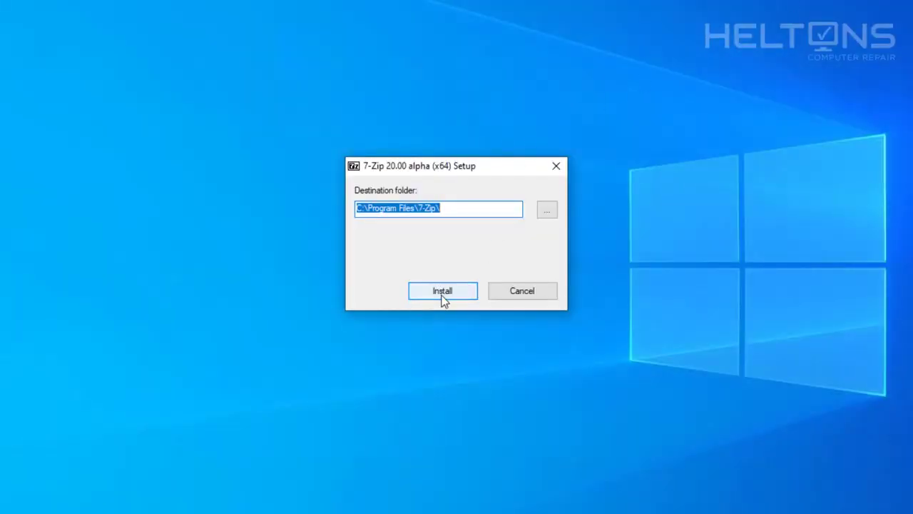
left_click(441, 290)
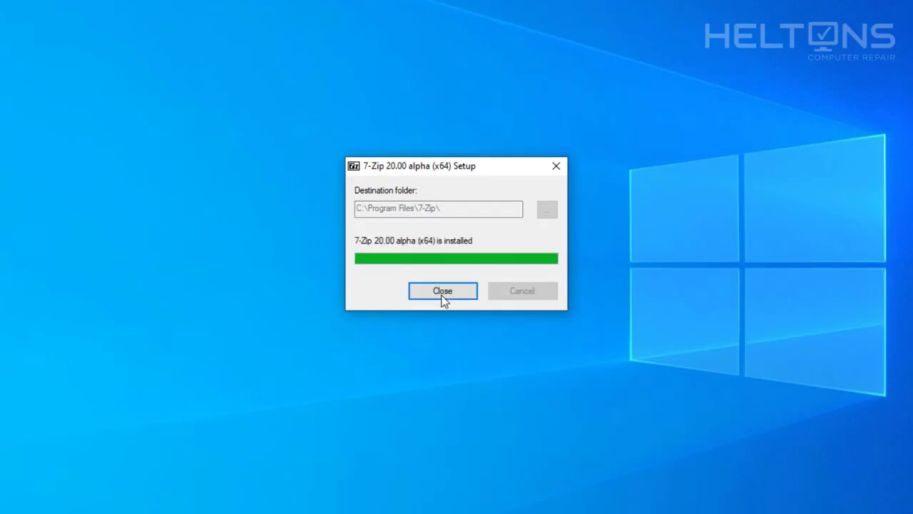
left_click(443, 290)
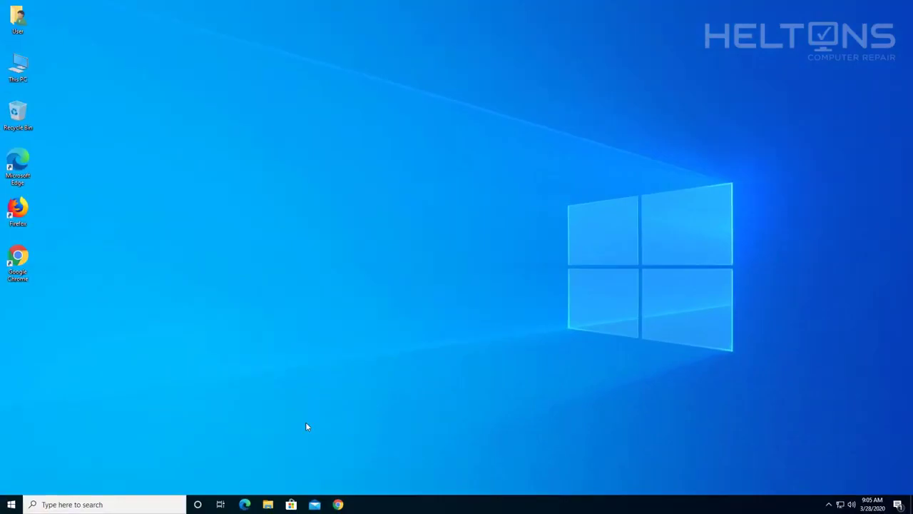
In File Explorer's Documents, create a new folder named TEMP.
left_click(268, 504)
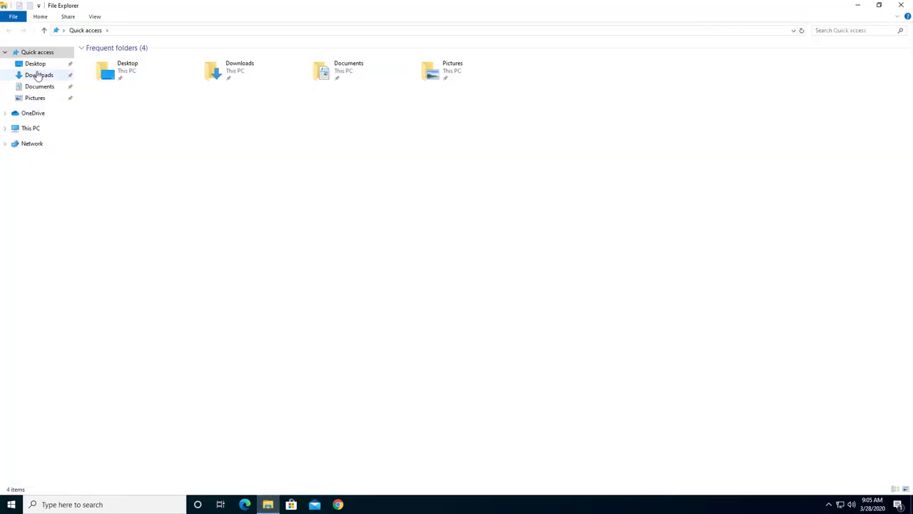
left_click(39, 86)
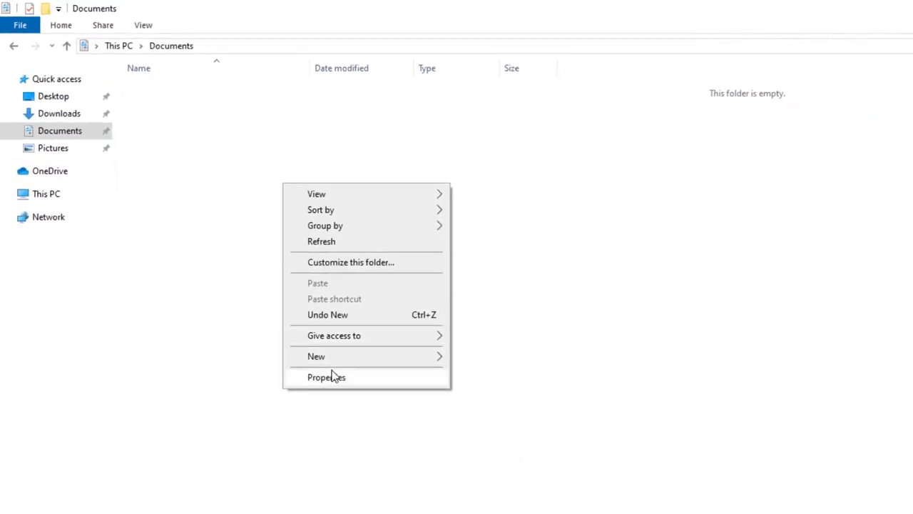
left_click(316, 356)
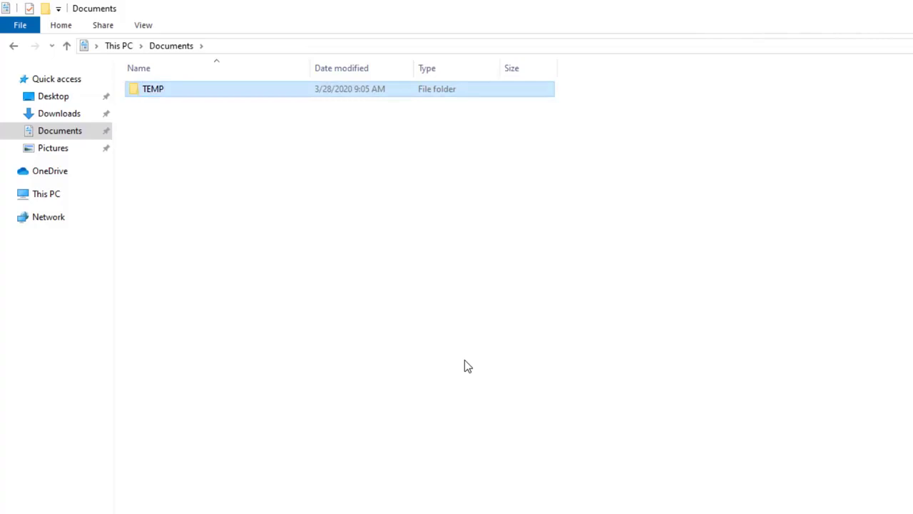
mouse_move(295, 98)
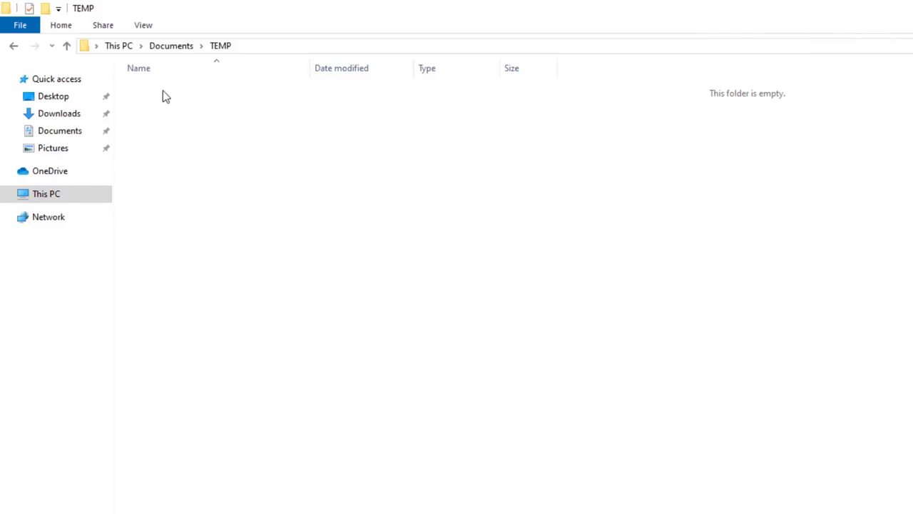
Archive the TEMP folder with 7-Zip's Add to archive using the 7z format.
right_click(153, 88)
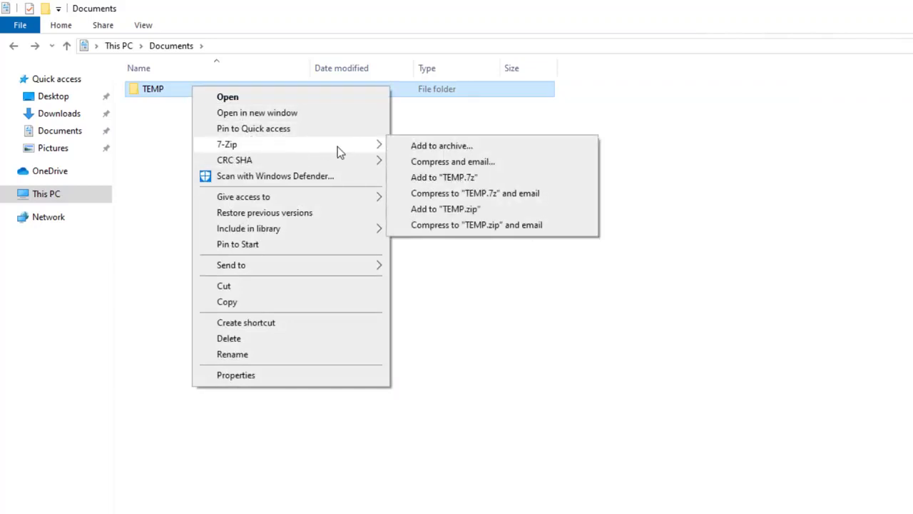
mouse_move(442, 146)
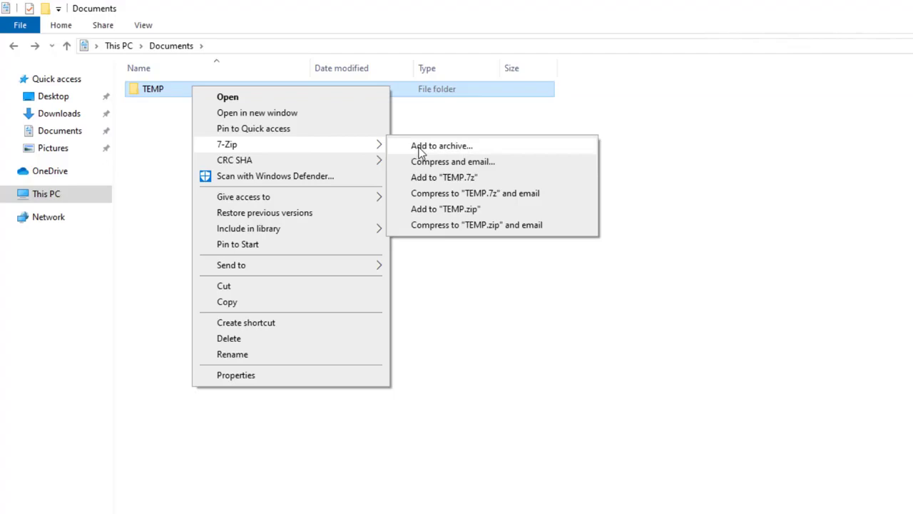
mouse_move(423, 201)
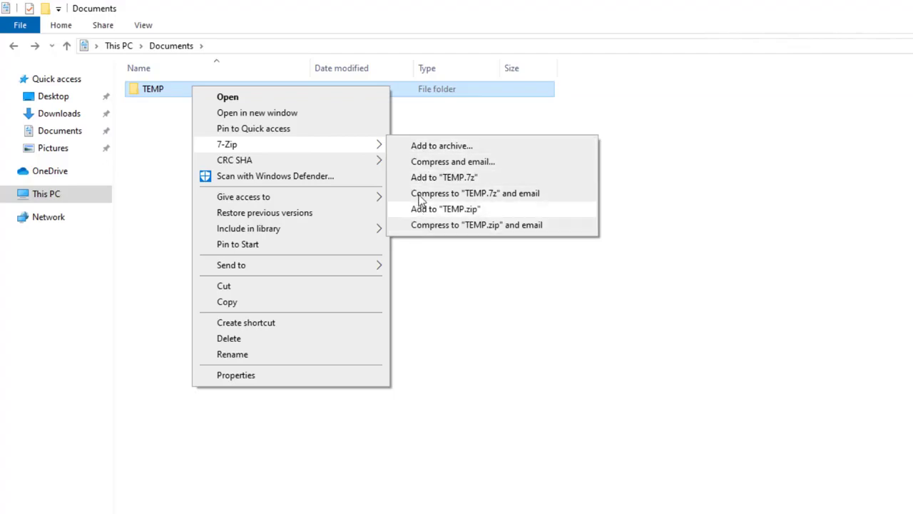
mouse_move(423, 177)
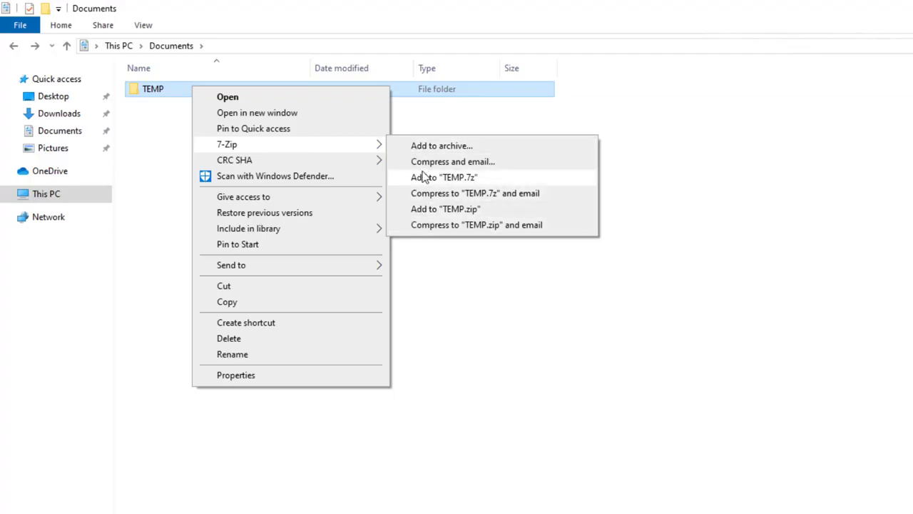
mouse_move(421, 217)
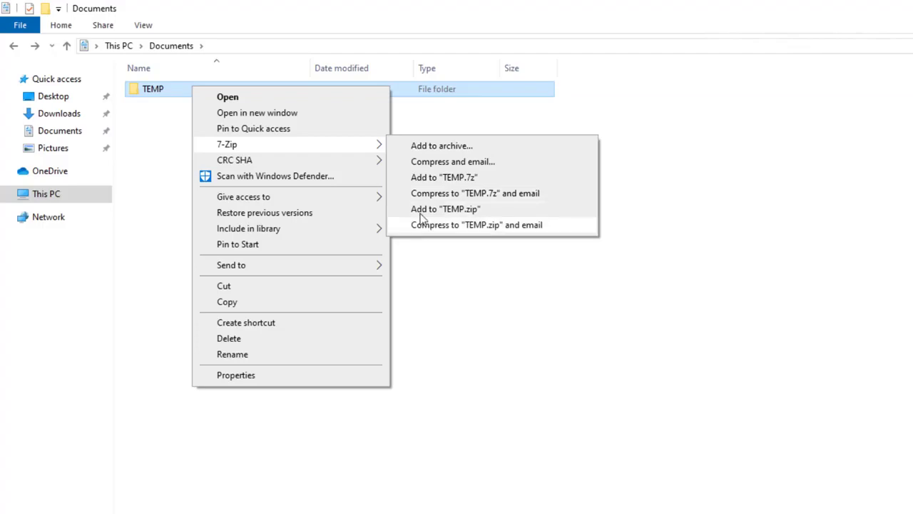
mouse_move(433, 159)
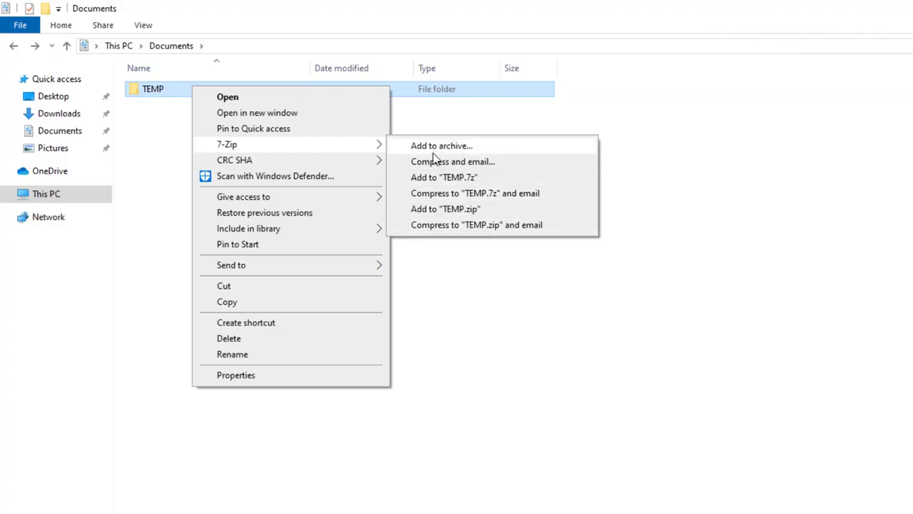
left_click(441, 145)
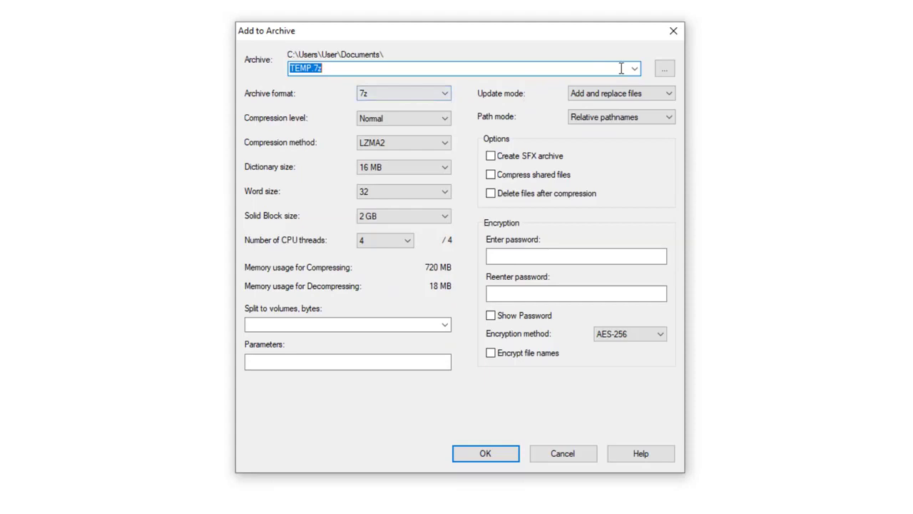
left_click(444, 93)
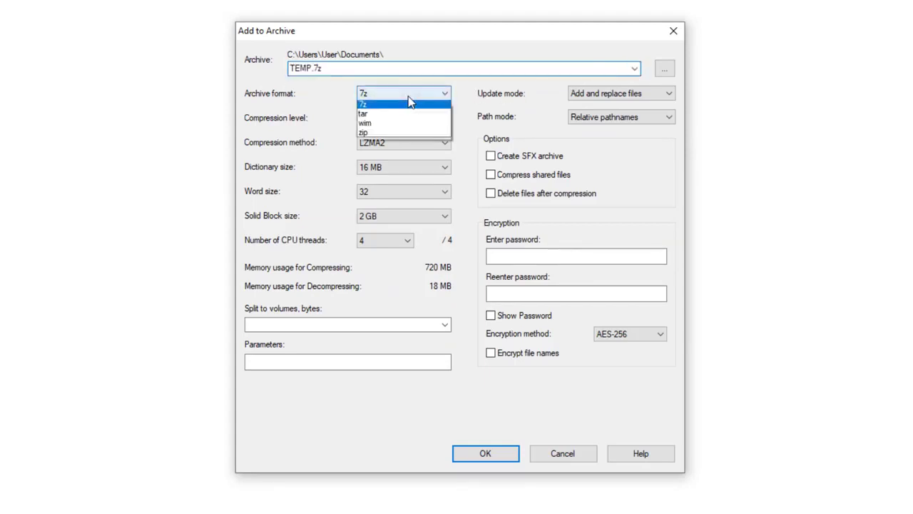
mouse_move(412, 135)
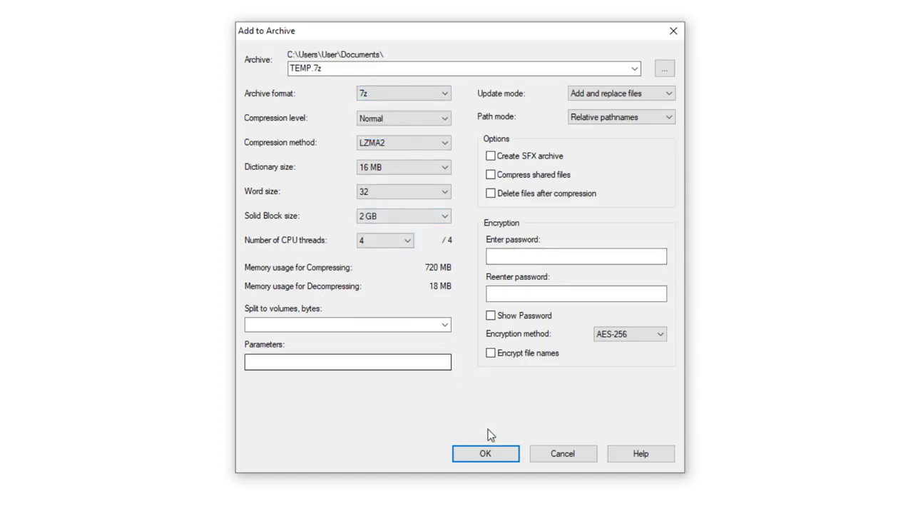
mouse_move(499, 454)
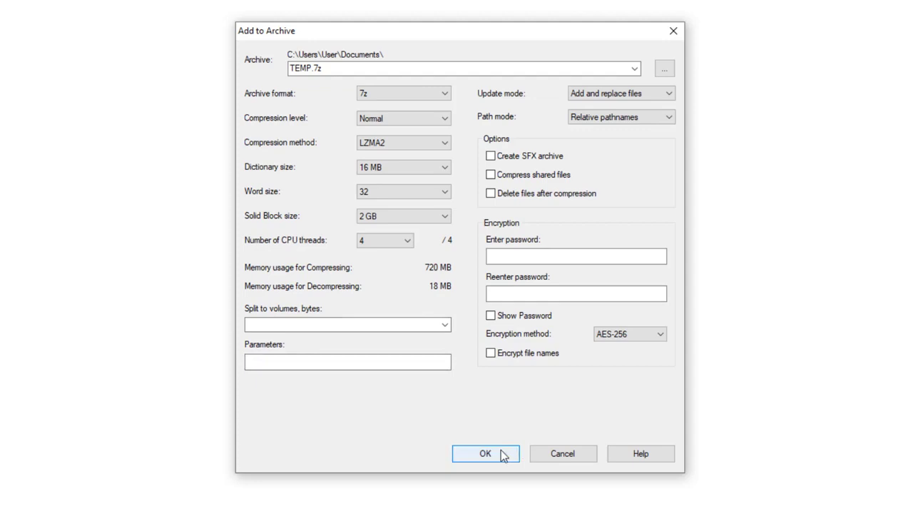
left_click(485, 453)
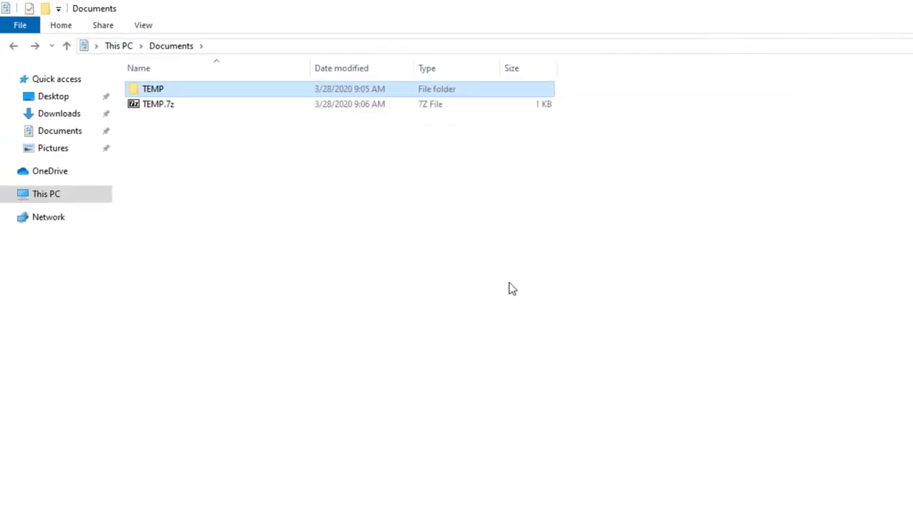
Select and open TEMP.7z, then show its context menu.
left_click(158, 103)
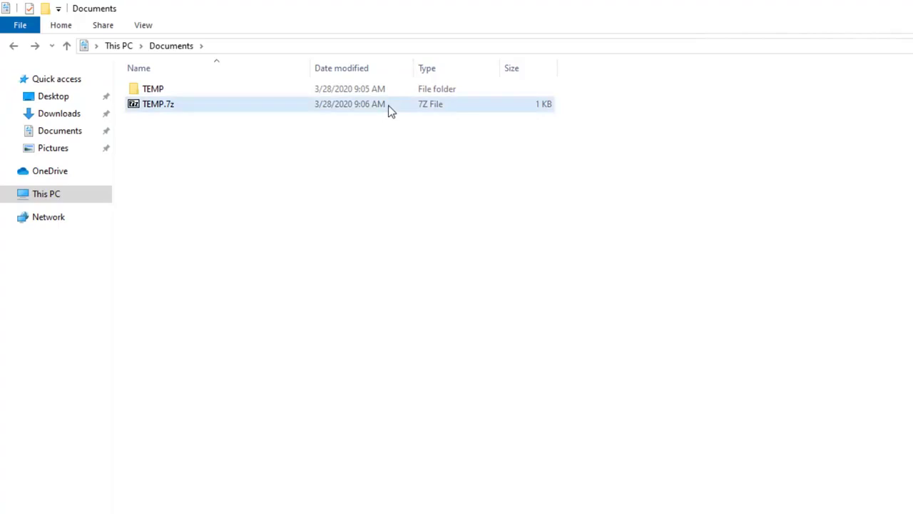
double_click(157, 104)
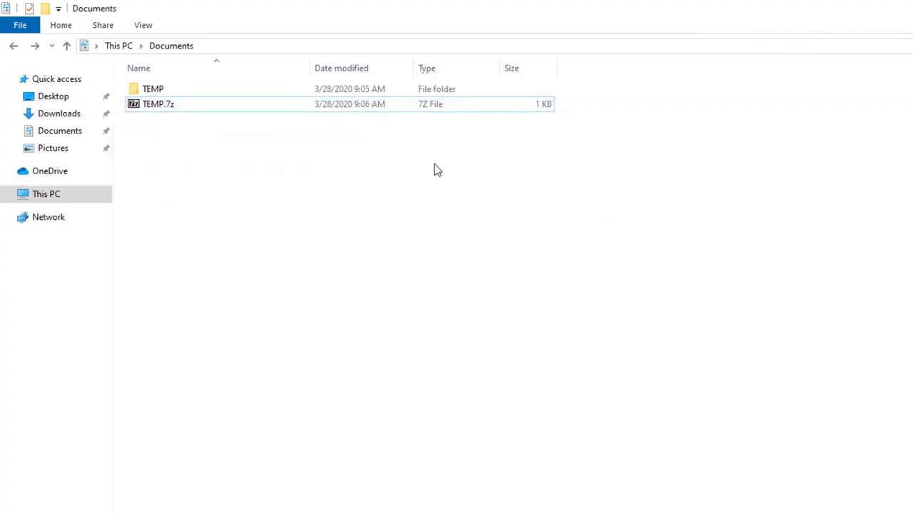
mouse_move(190, 103)
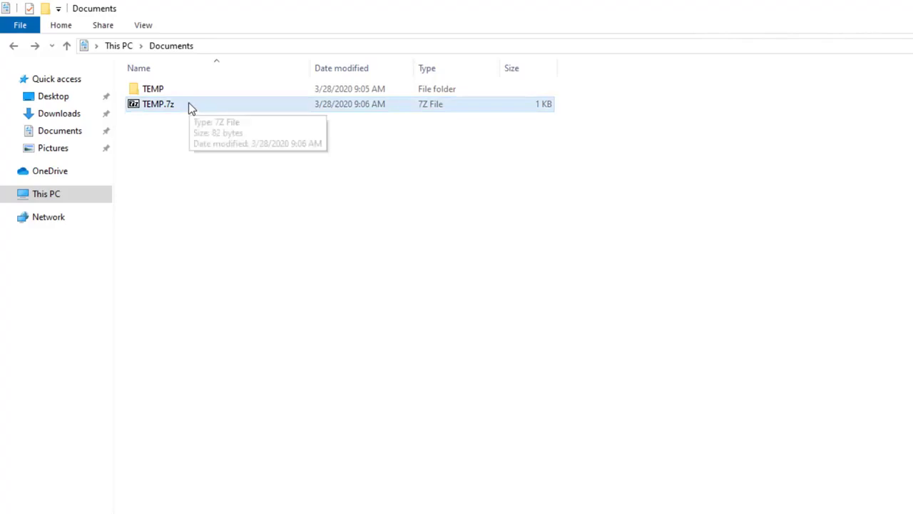
mouse_move(135, 109)
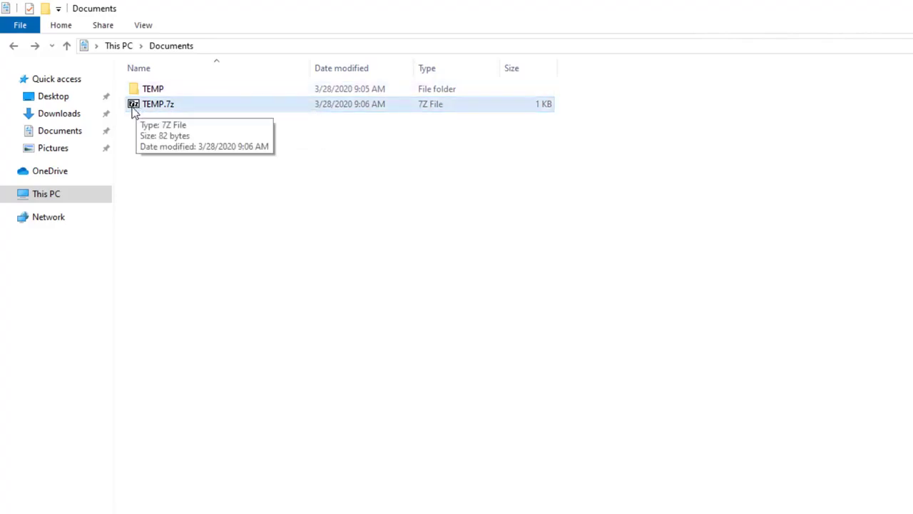
mouse_move(137, 113)
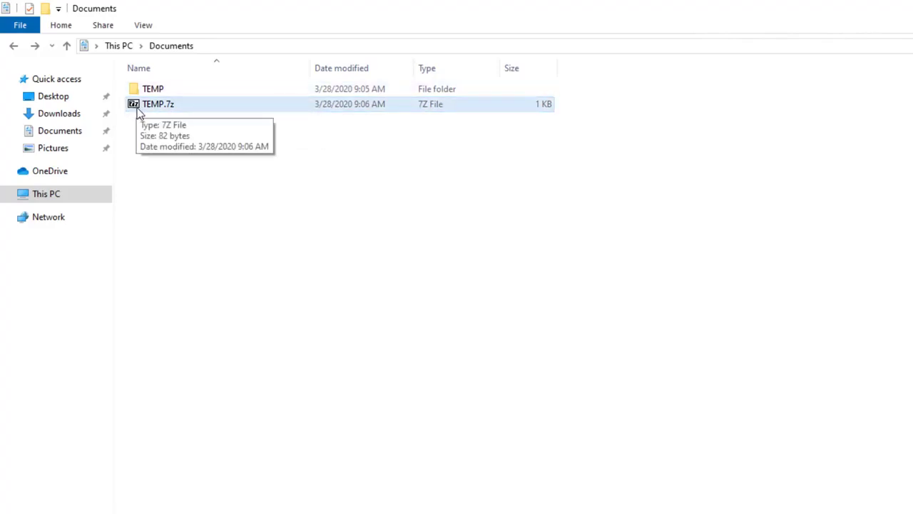
right_click(158, 104)
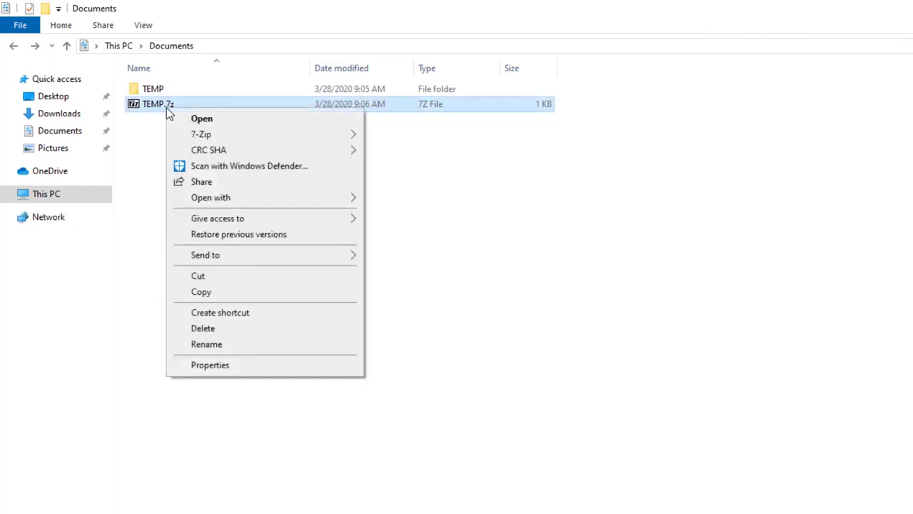
From TEMP.7z Properties, change the opener and browse the PC for another app.
left_click(209, 365)
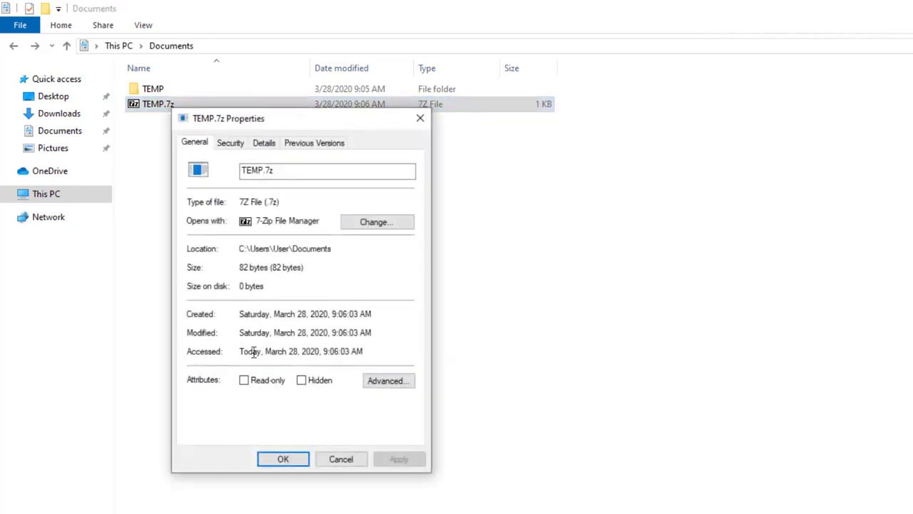
left_click(376, 221)
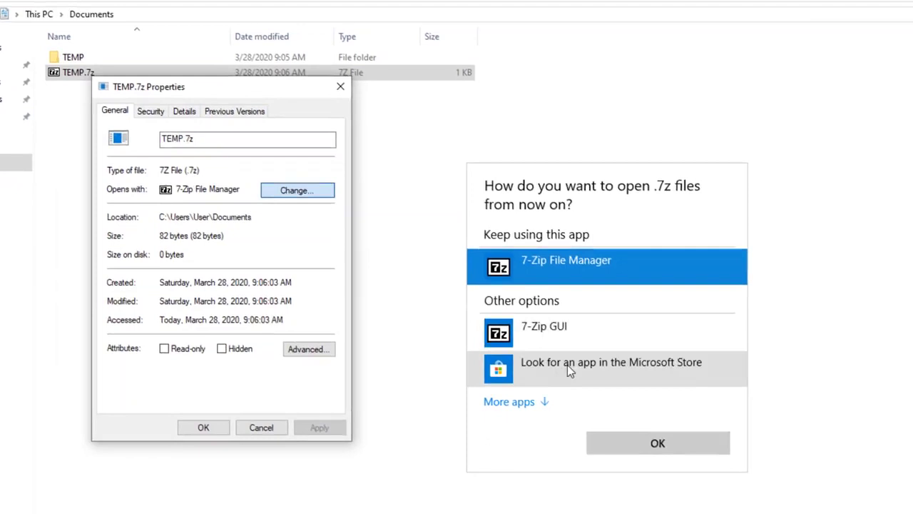
left_click(508, 401)
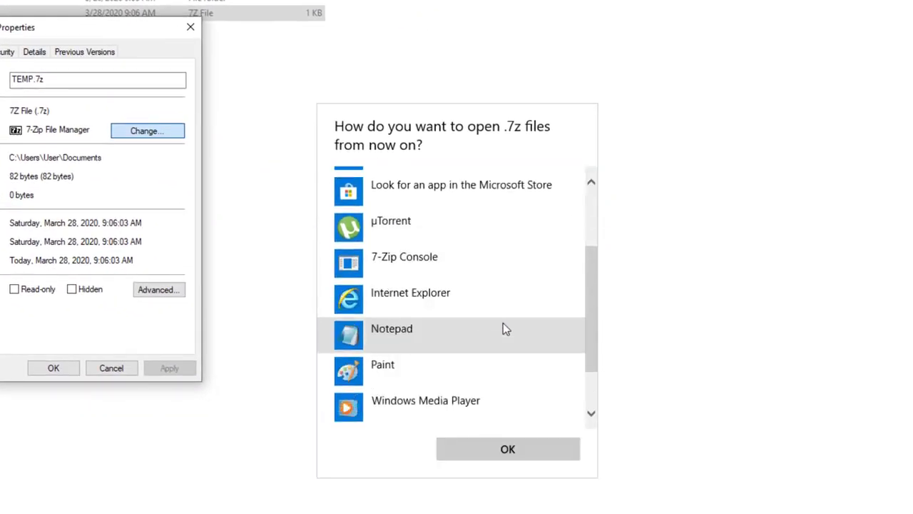
scroll("down", 3)
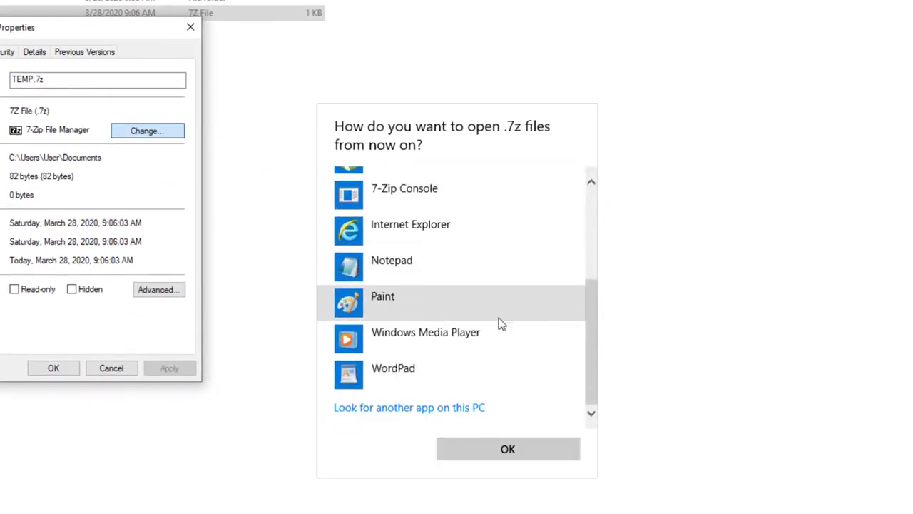
left_click(409, 407)
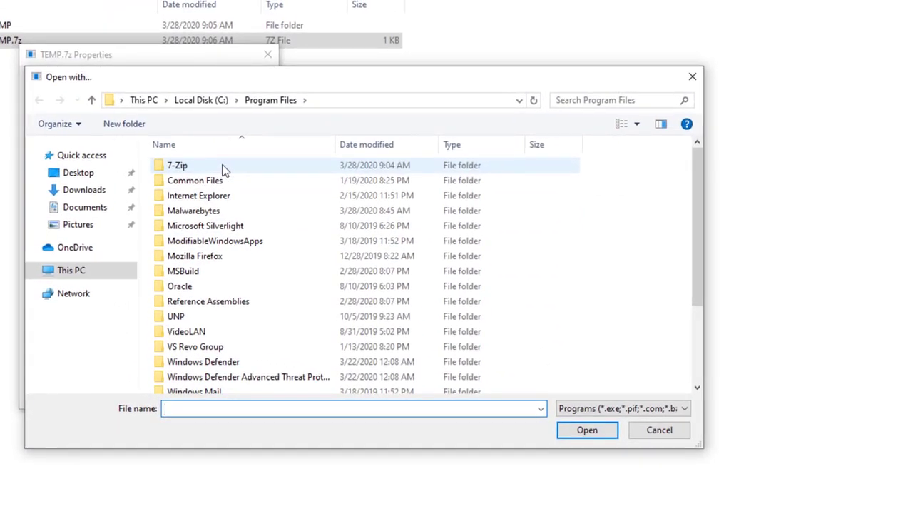
Choose 7zFM.exe from the 7-Zip folder as the .7z opener and return to Documents.
double_click(177, 165)
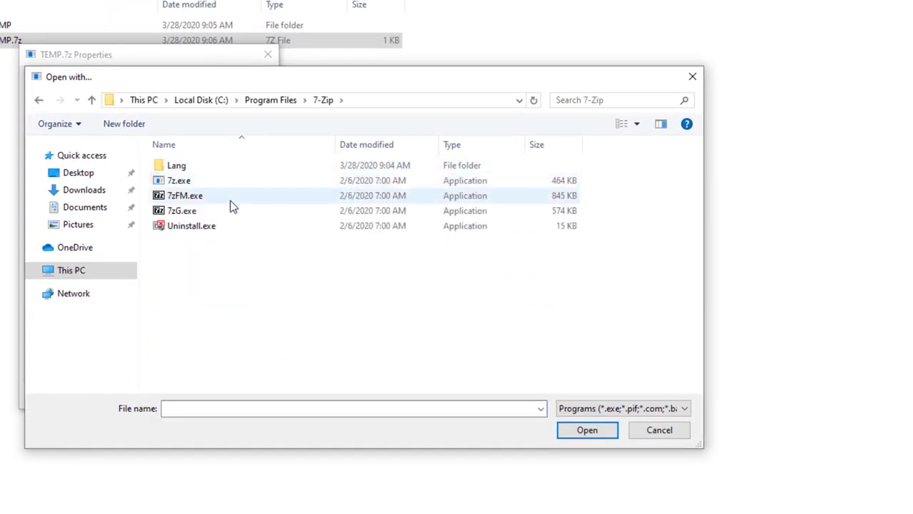
mouse_move(242, 200)
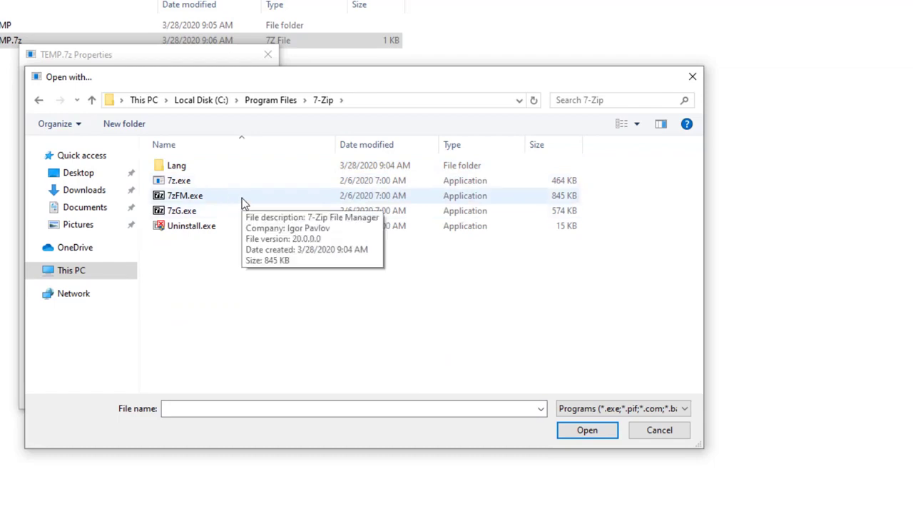
left_click(186, 195)
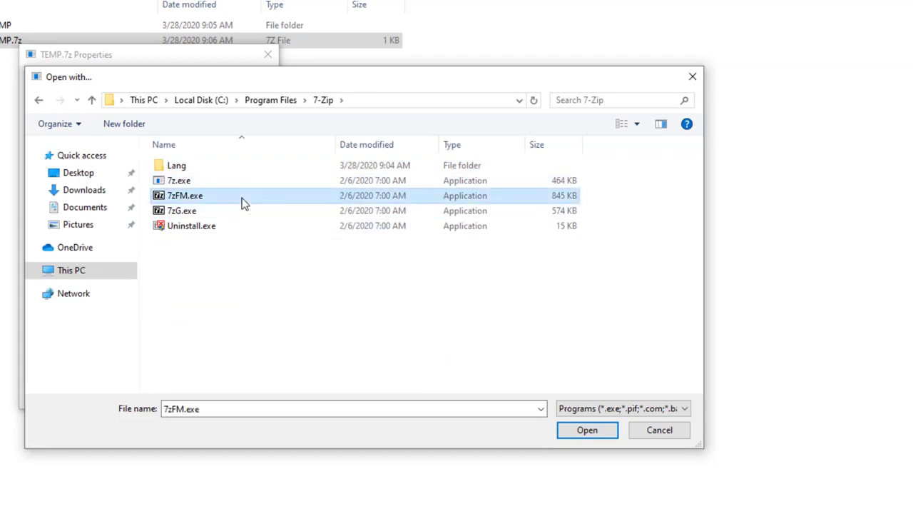
left_click(587, 429)
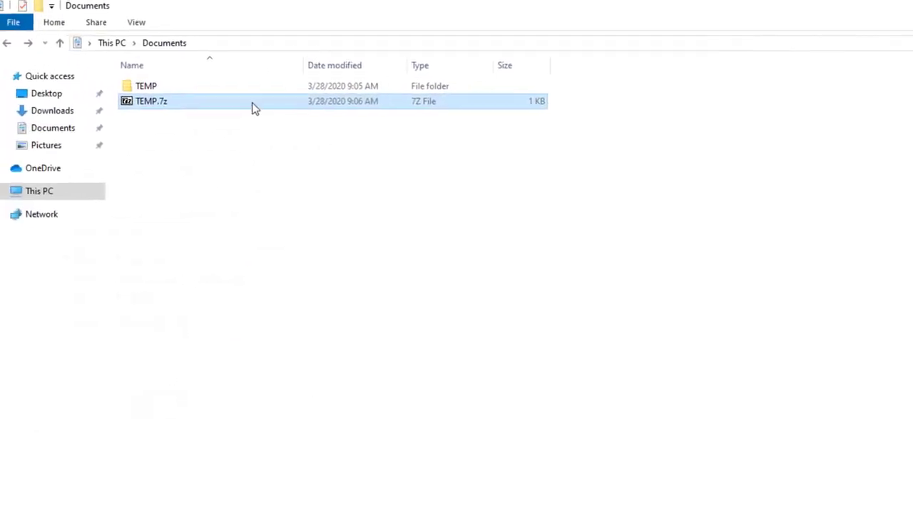
double_click(152, 100)
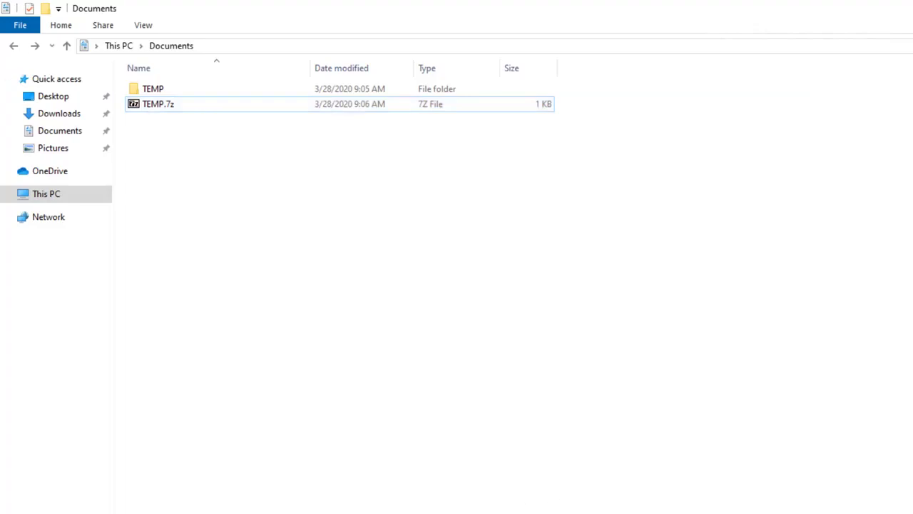
Go to Settings > Apps > Default apps and choose default apps by file type.
left_click(17, 499)
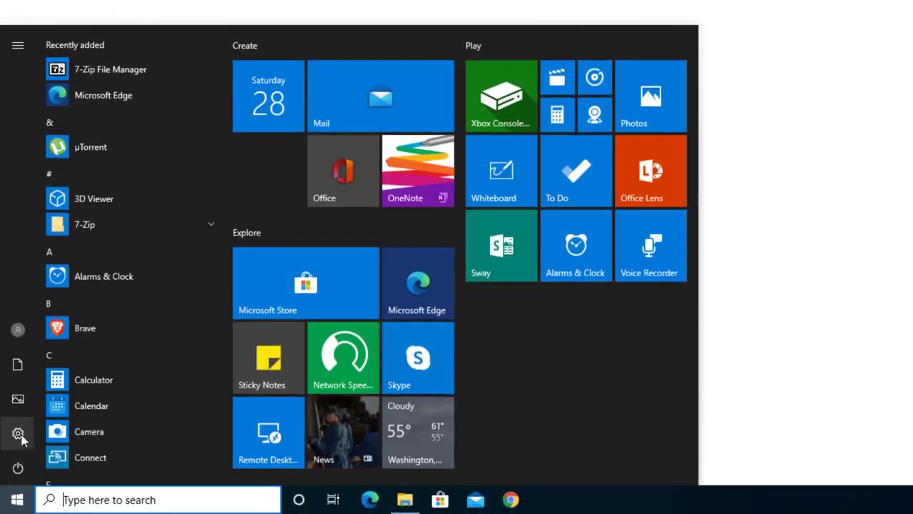
left_click(17, 433)
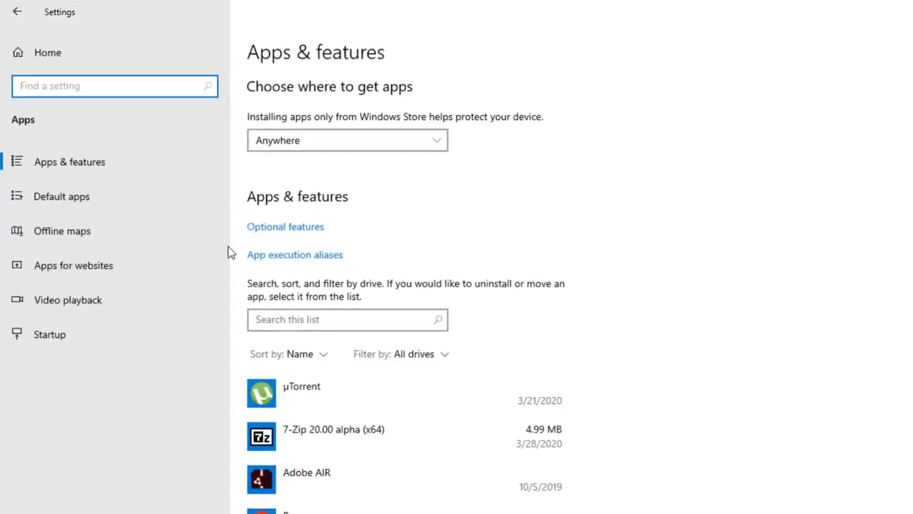
scroll("down", 3)
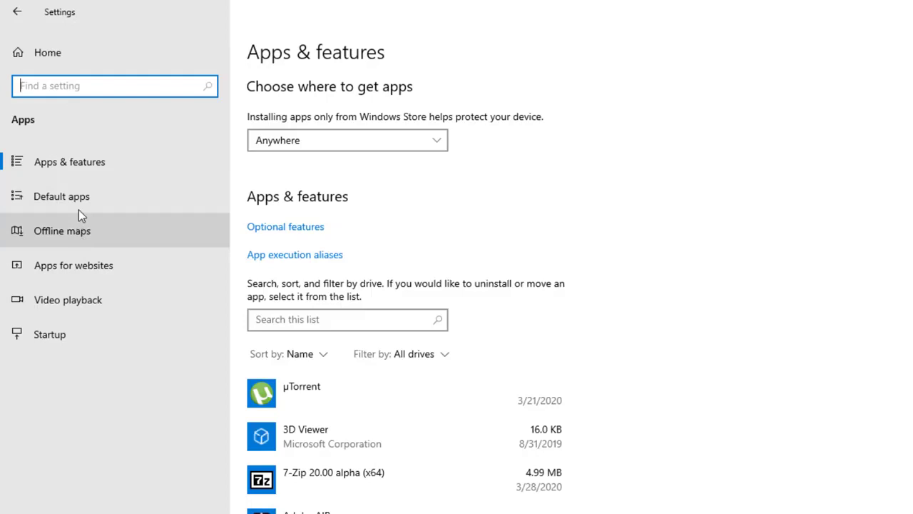
left_click(61, 196)
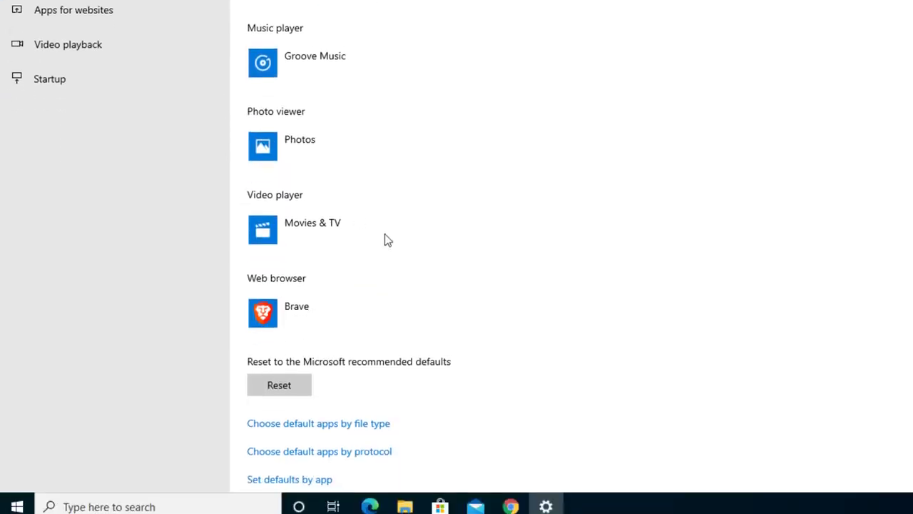
scroll("down", 3)
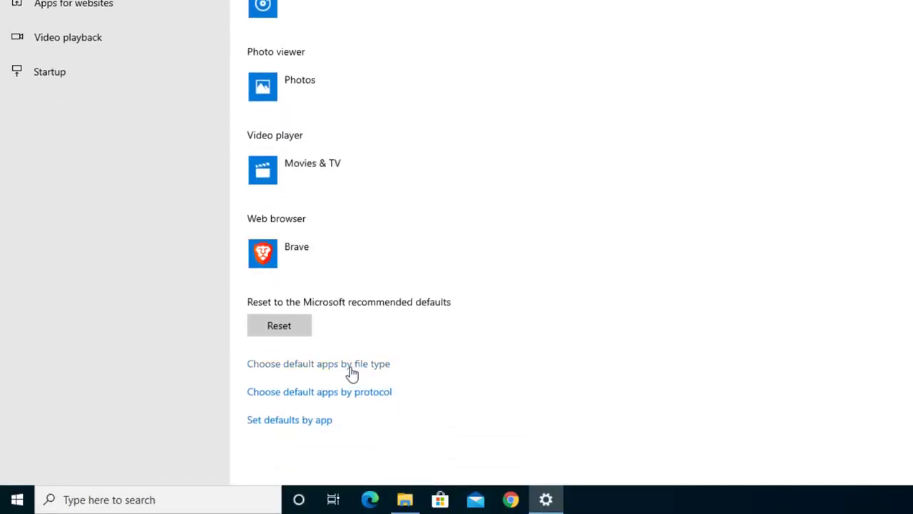
left_click(318, 364)
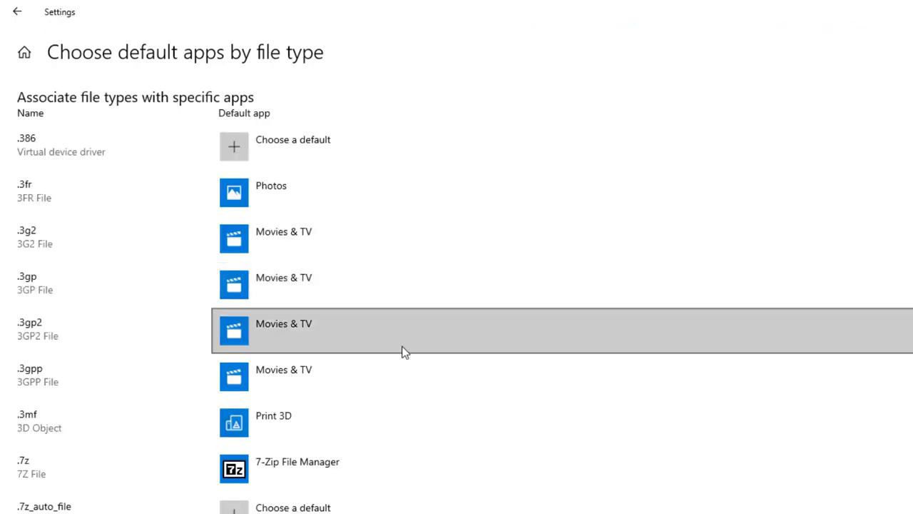
mouse_move(128, 483)
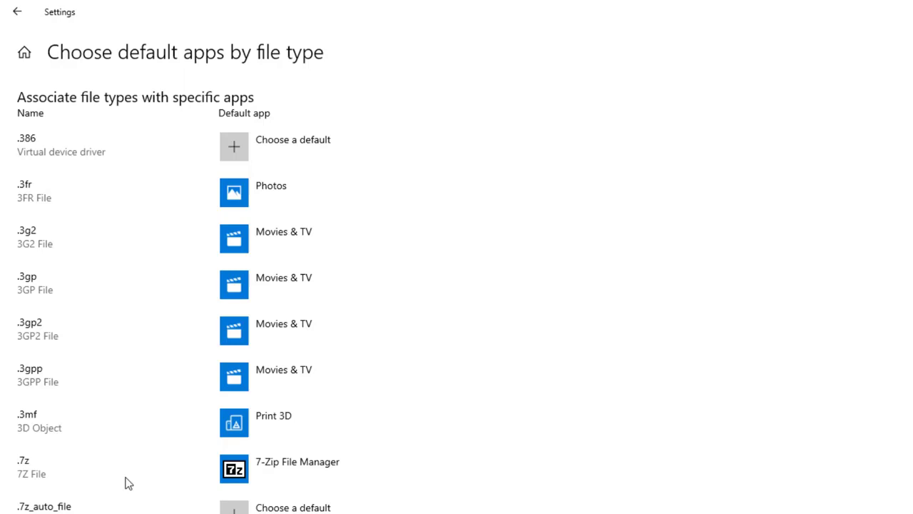
mouse_move(310, 468)
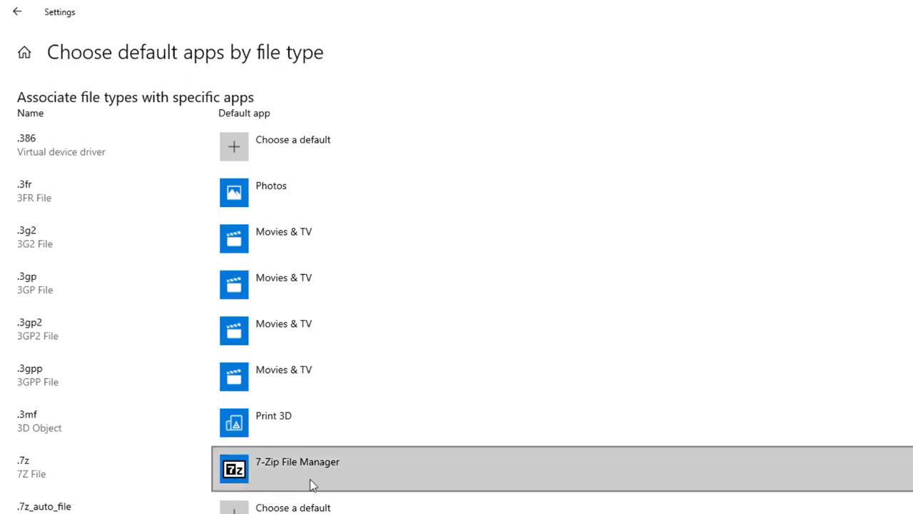
left_click(297, 461)
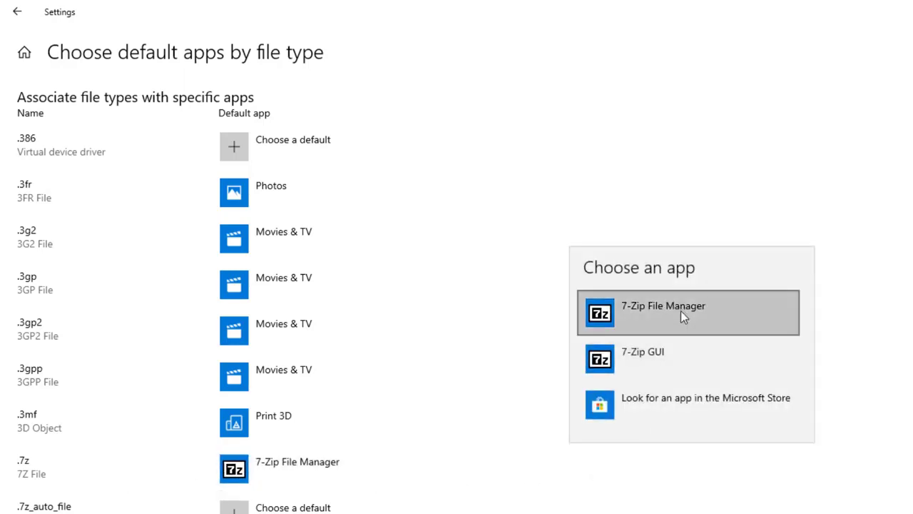
mouse_move(660, 418)
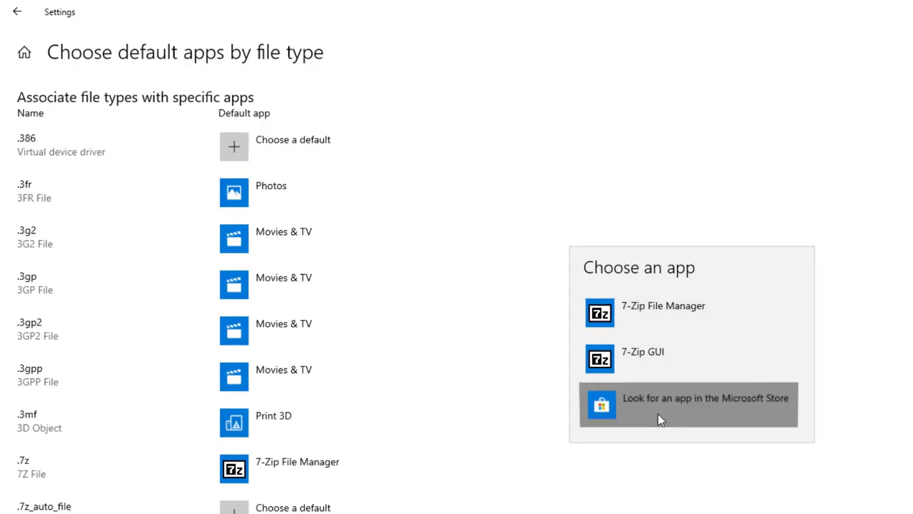
left_click(687, 404)
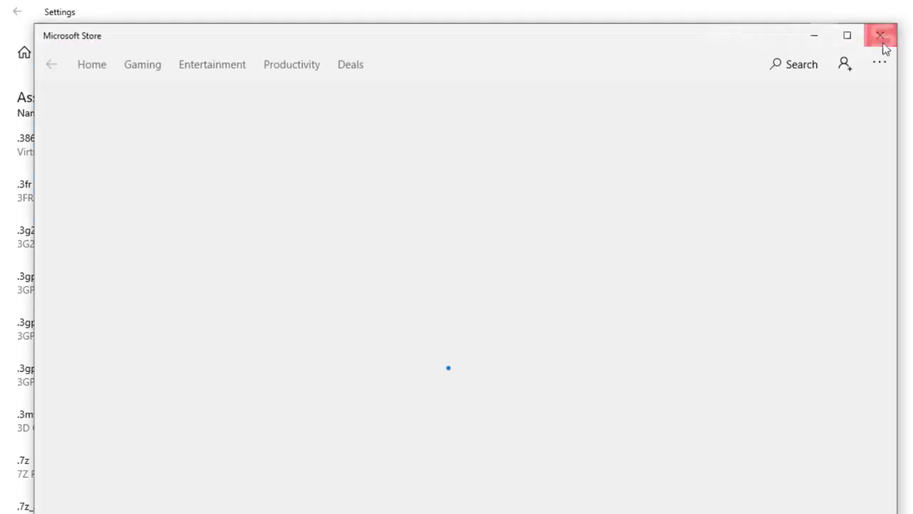
left_click(880, 35)
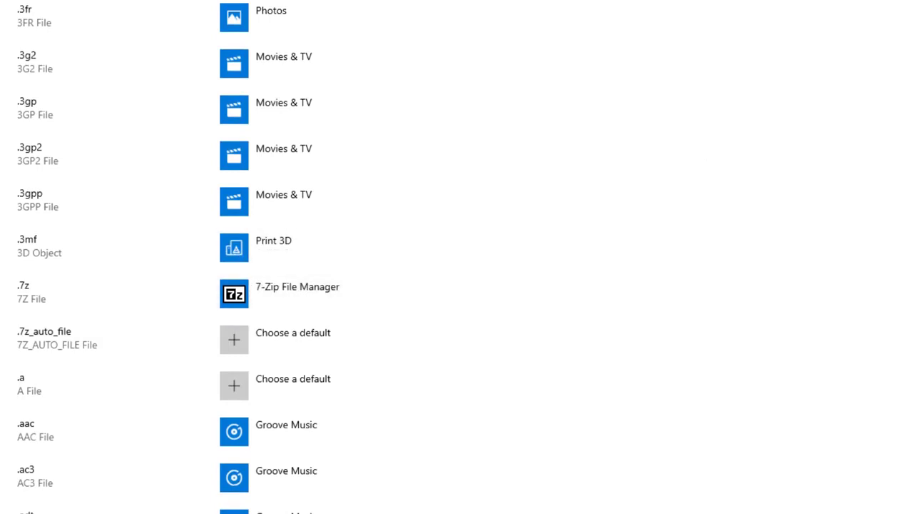
mouse_move(236, 342)
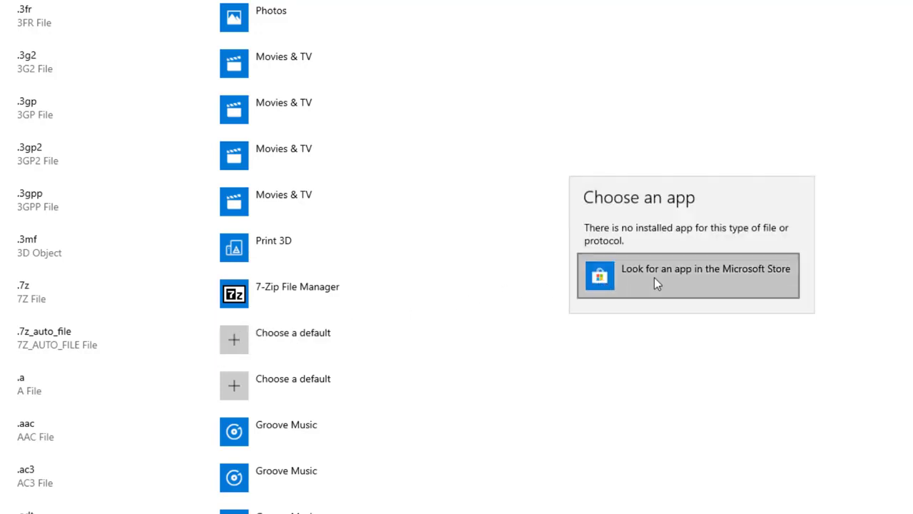
mouse_move(860, 252)
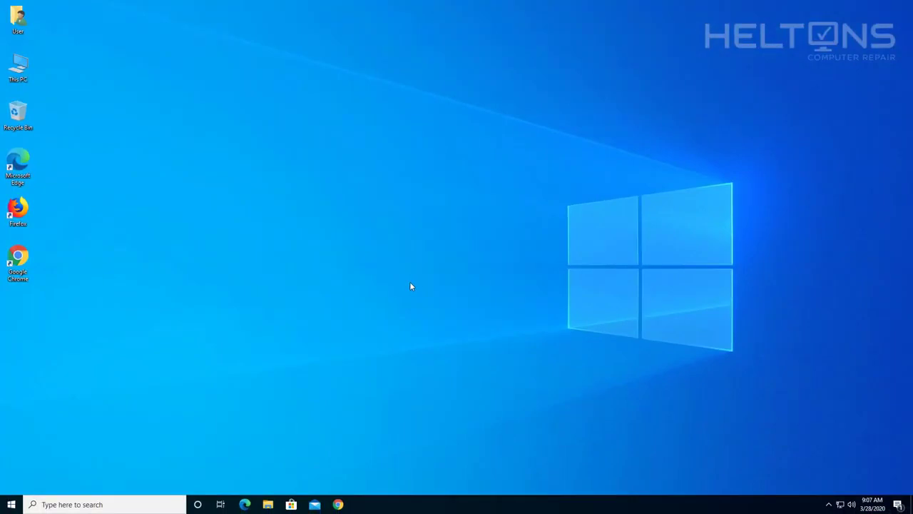
mouse_move(458, 282)
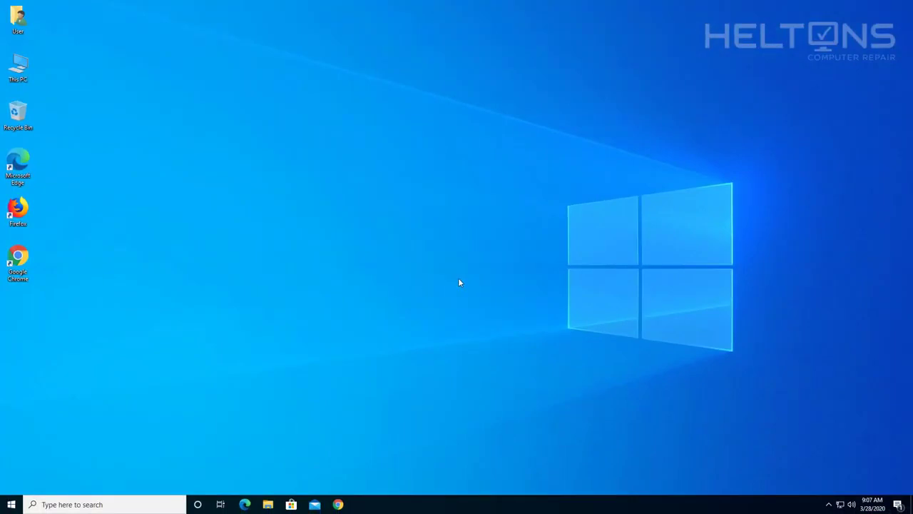